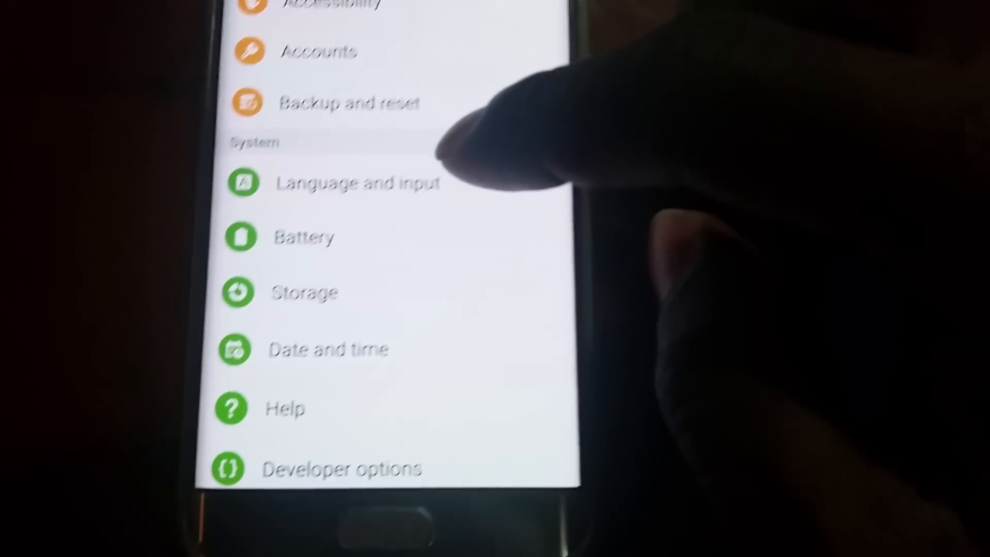
Open Language and input to reach the default keyboard choice showing Samsung keyboard
{"action": "left_click", "coordinate": [358, 183]}
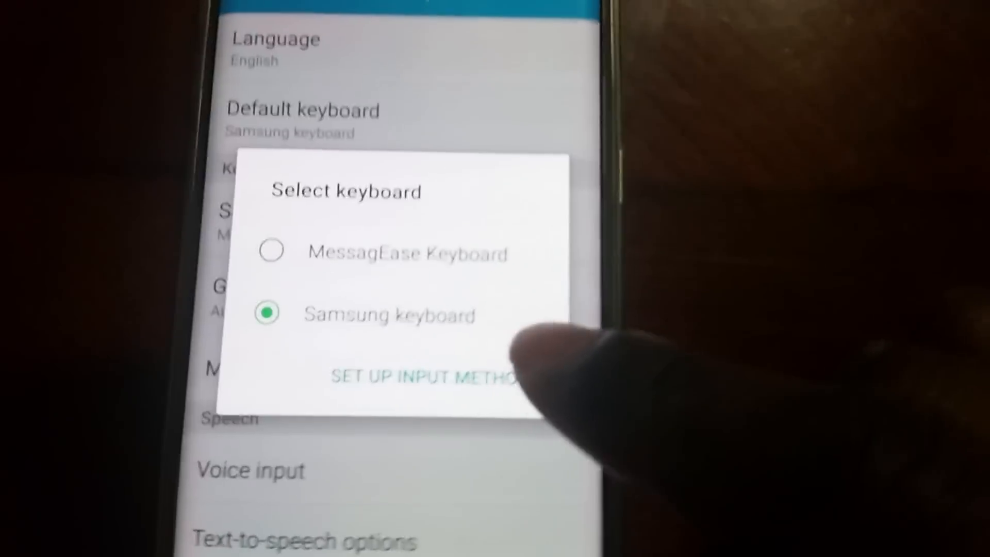
{"action": "left_click", "coordinate": [422, 377]}
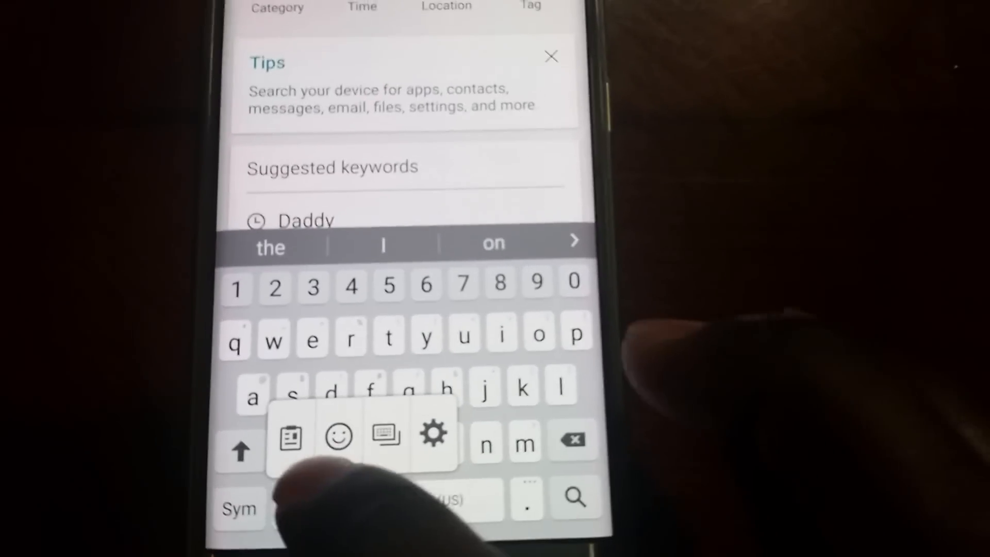
{"action": "left_click", "coordinate": [339, 436]}
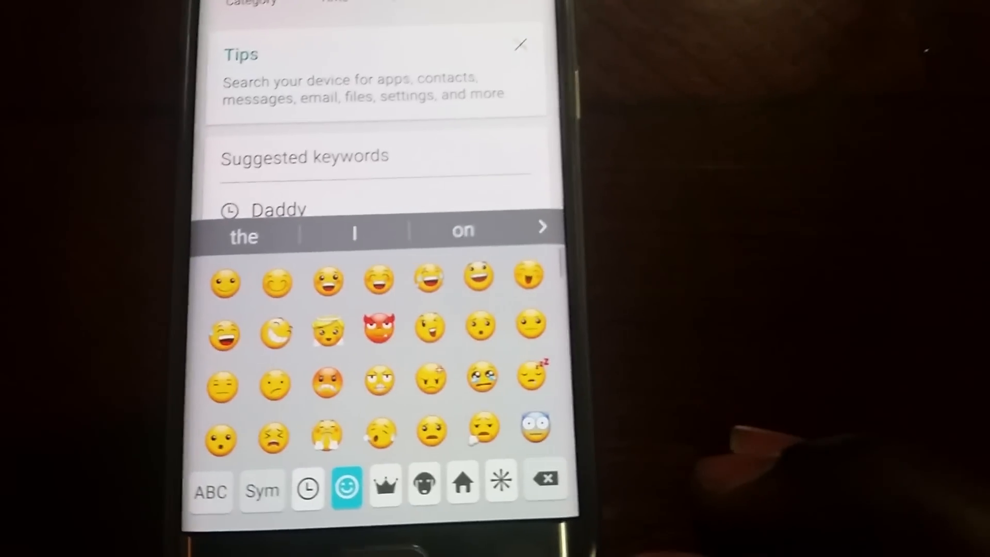
{"action": "left_click", "coordinate": [210, 492]}
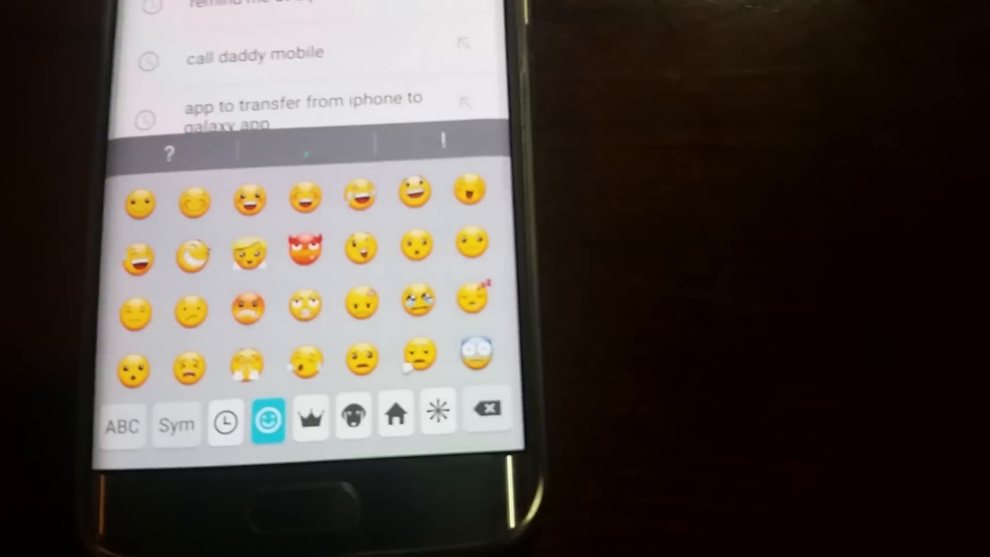
{"action": "left_click", "coordinate": [121, 424]}
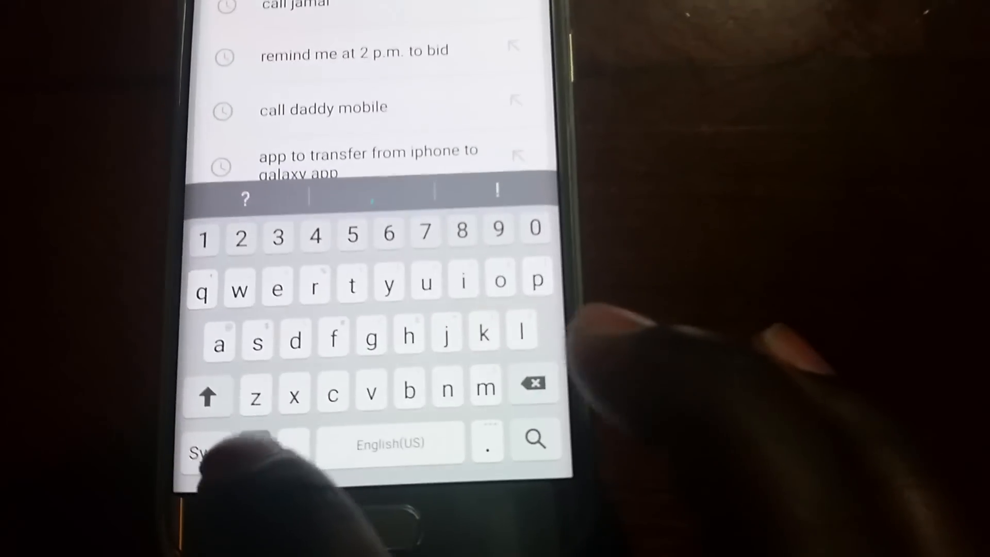